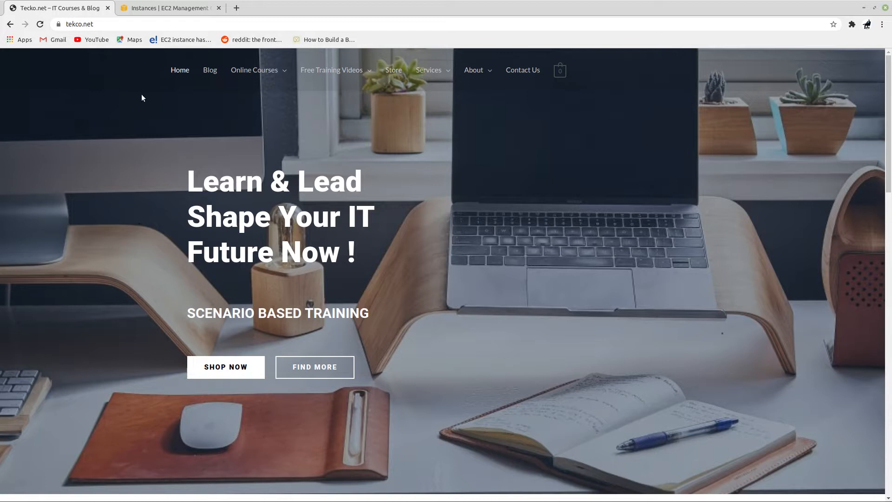
mouse_move(72, 41)
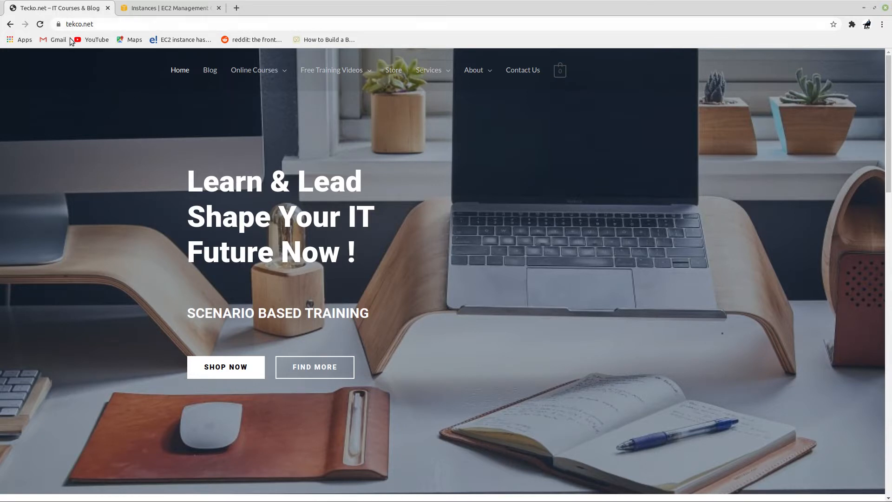
mouse_move(156, 94)
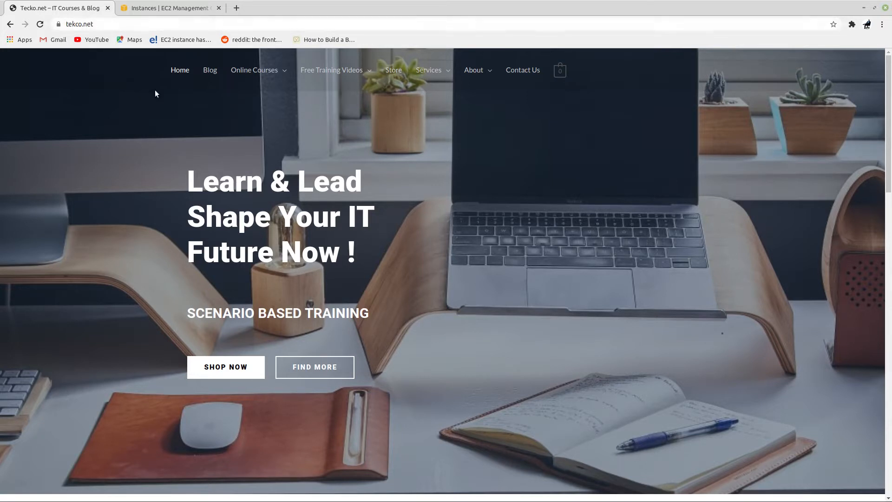
mouse_move(209, 71)
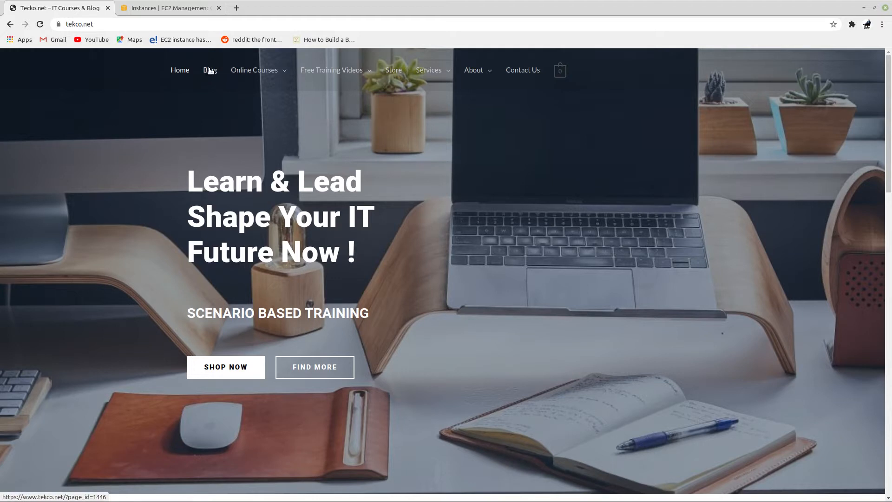
- Open the Tecko.net Blog and scroll through the post list back to the top
click(210, 69)
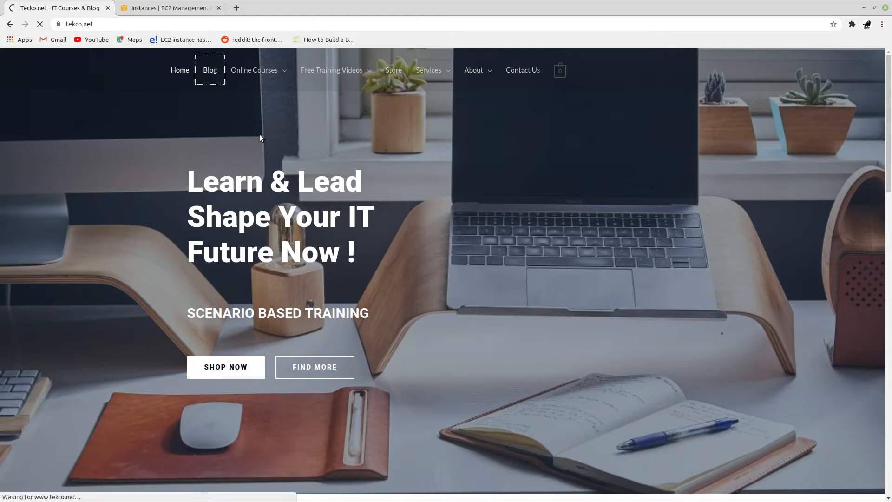
click(210, 69)
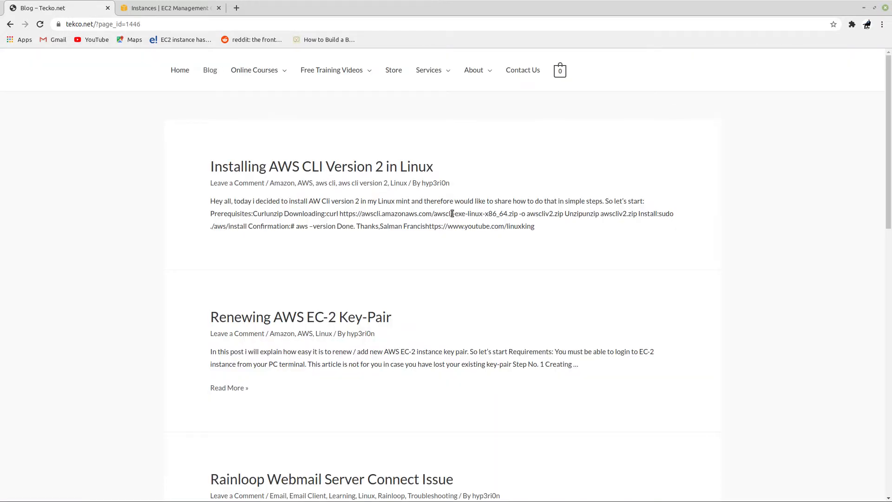
mouse_move(413, 249)
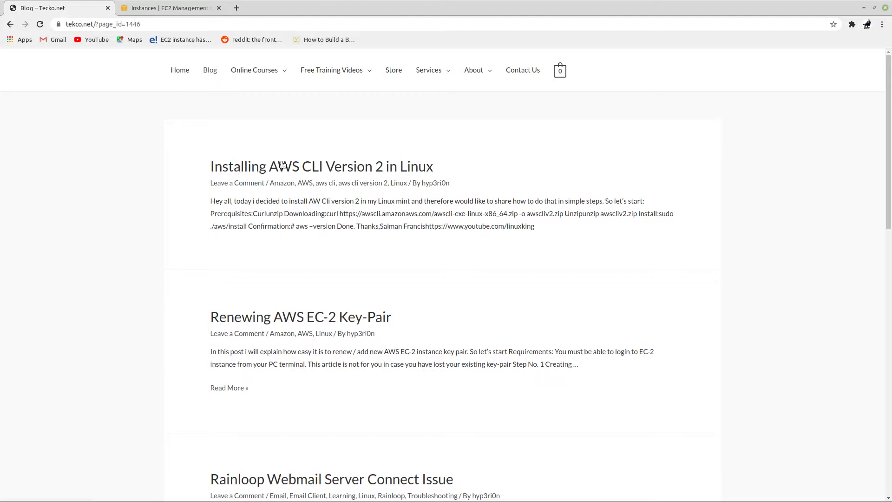
mouse_move(408, 167)
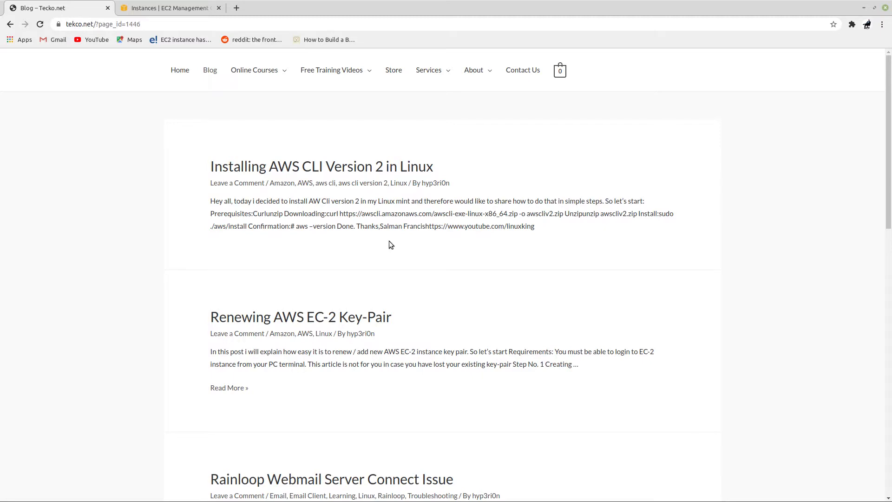
scroll(down, 3)
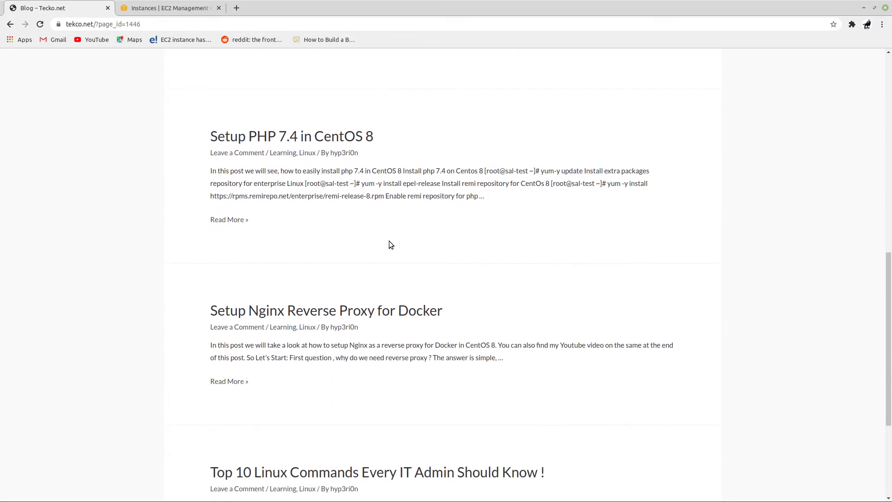
scroll(up, 3)
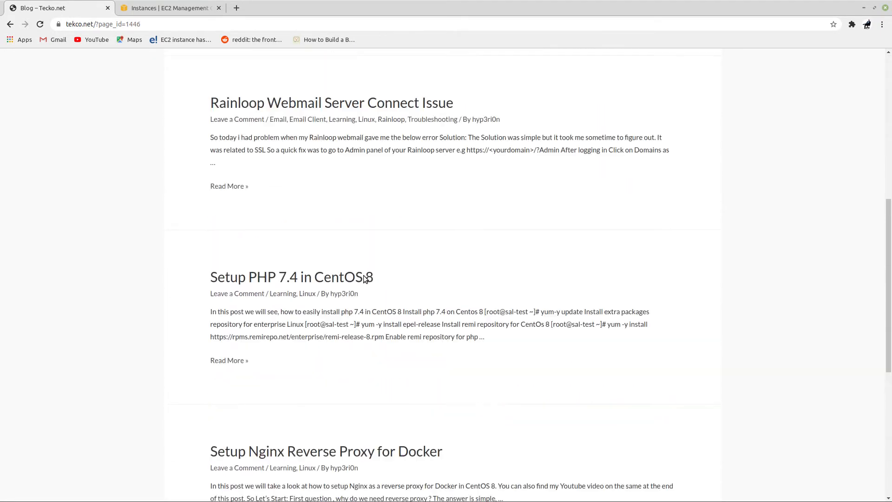
scroll(up, 3)
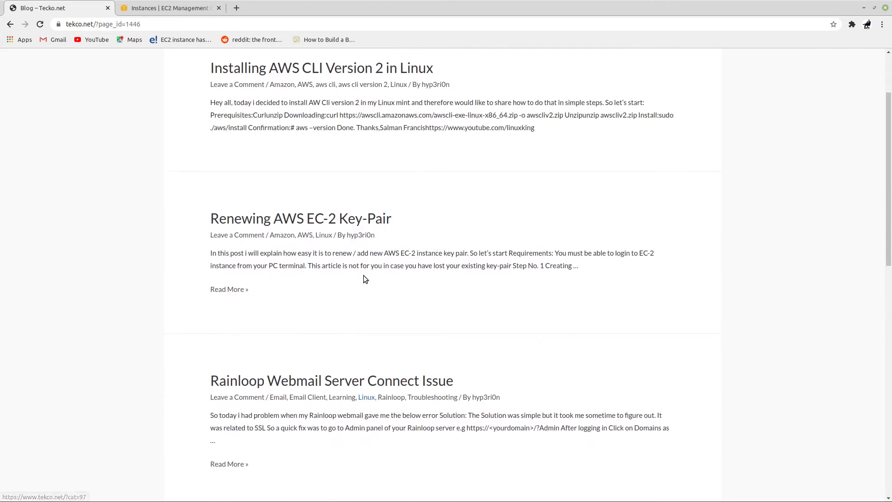
scroll(up, 3)
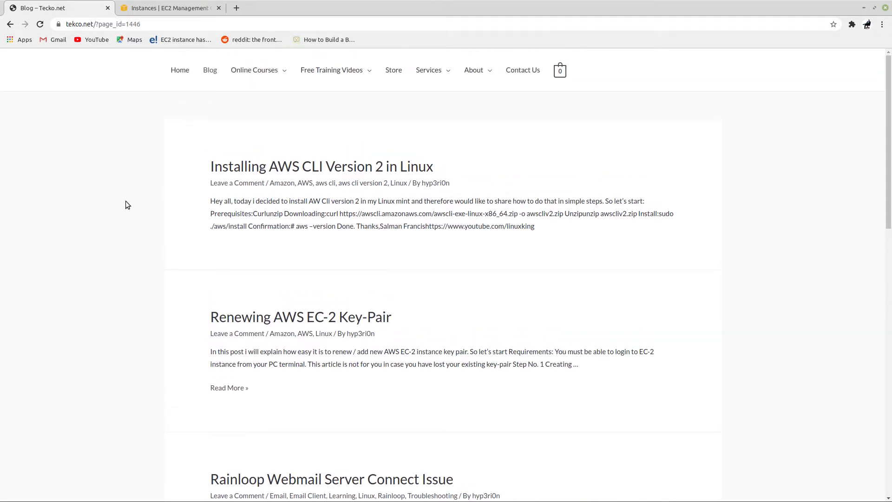
mouse_move(296, 166)
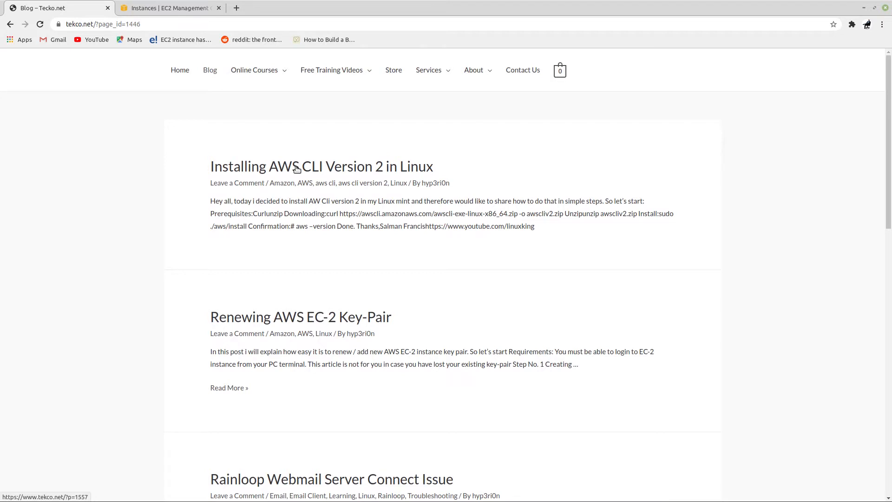
- Open the 'Installing AWS CLI Version 2 in Linux' post and scroll to its install commands
click(322, 167)
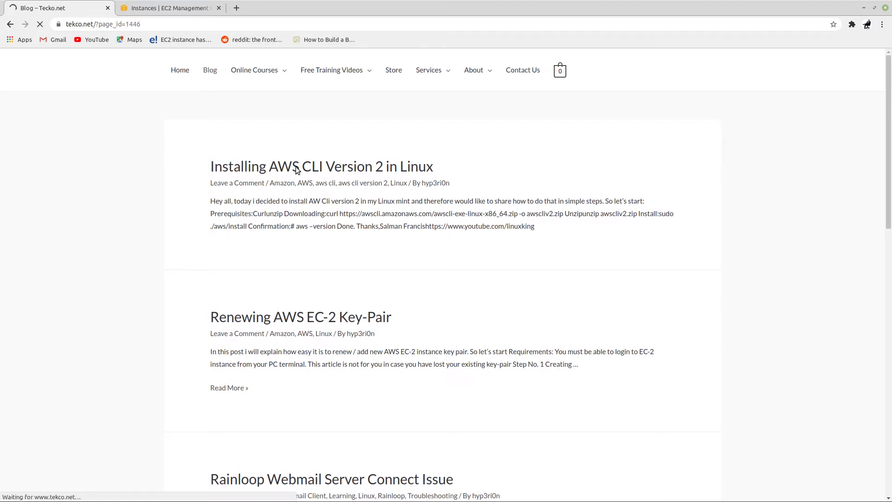
click(322, 166)
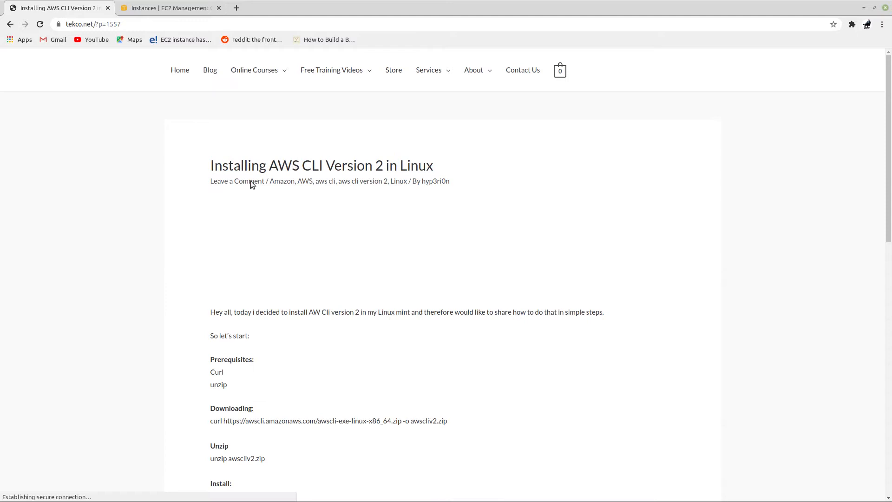
scroll(down, 3)
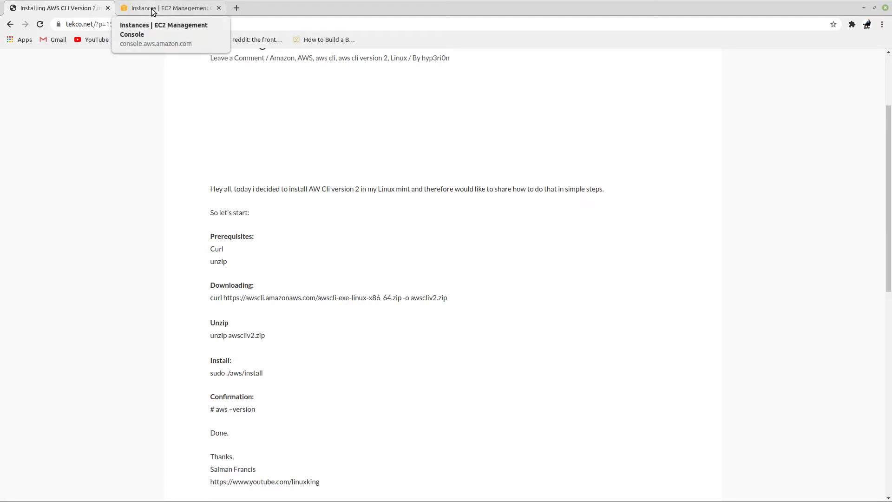
- Switch to the EC2 console to copy the instance's public IPv4 address 54.174.208.222
click(169, 7)
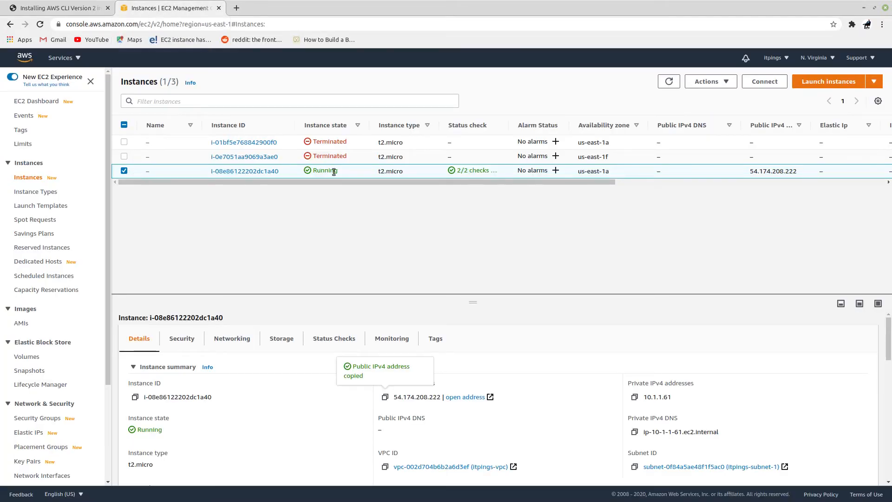
mouse_move(759, 185)
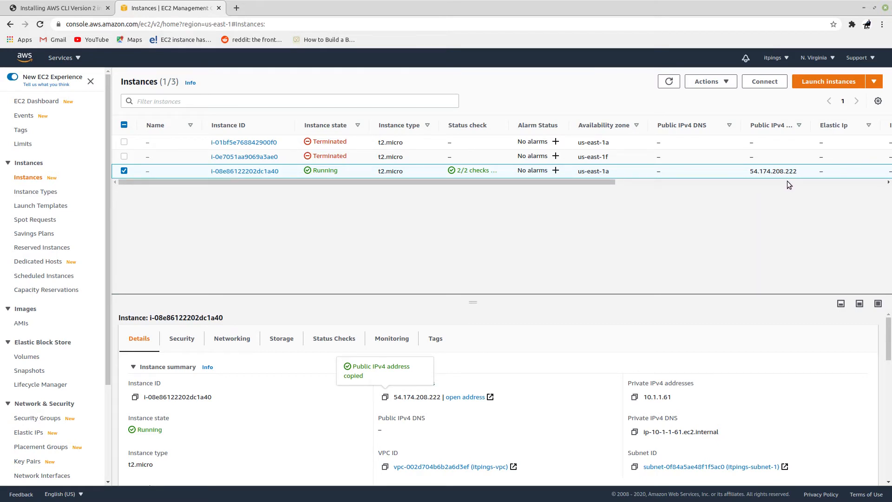
mouse_move(327, 213)
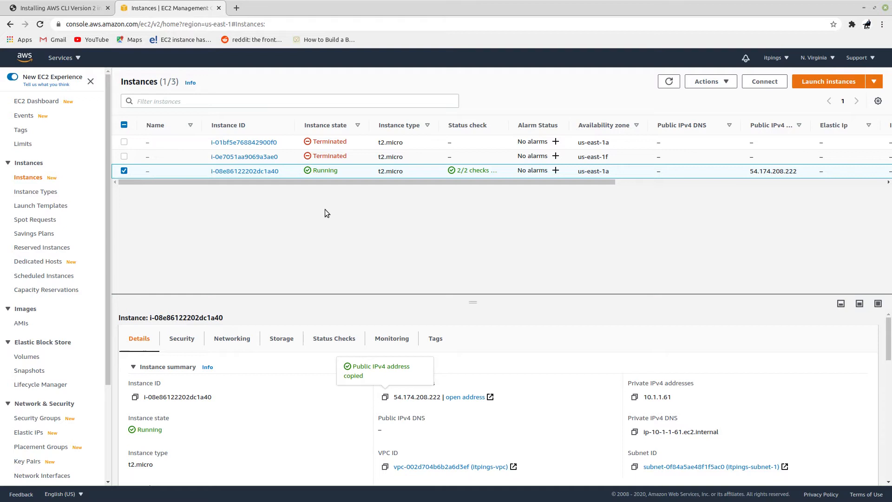
mouse_move(330, 181)
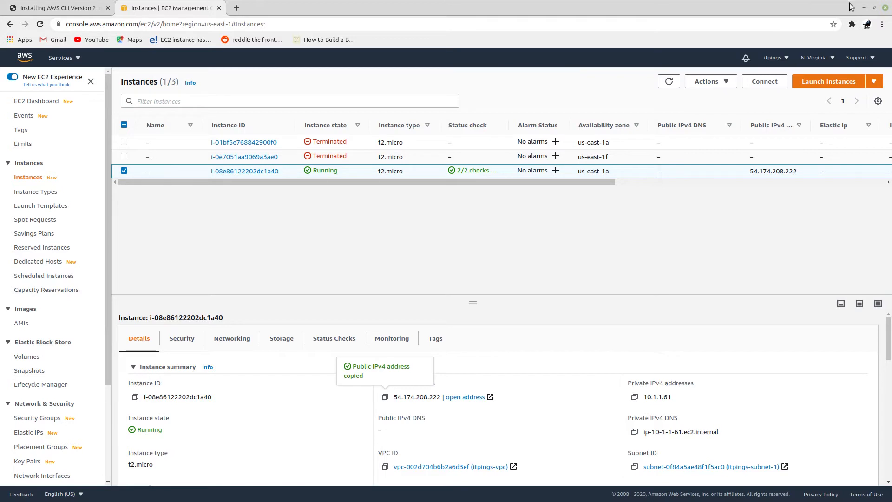
mouse_move(864, 8)
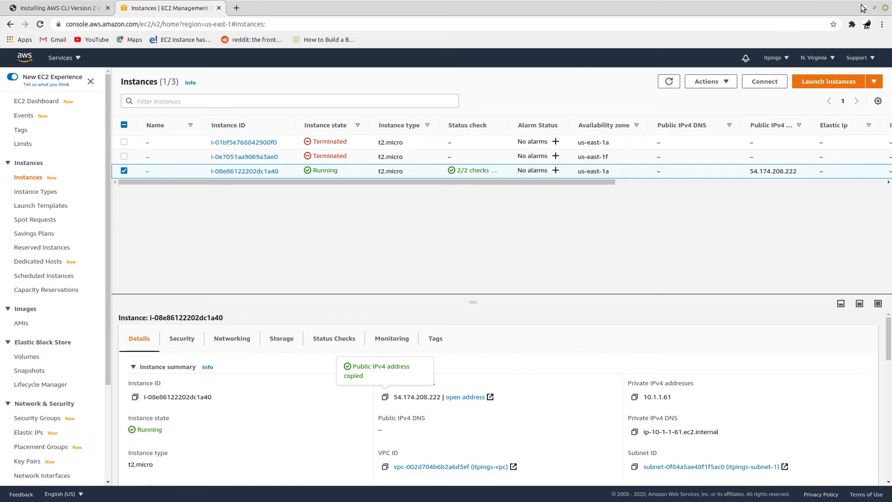
- Switch back to the 'Installing AWS CLI Version 2' browser tab
click(57, 7)
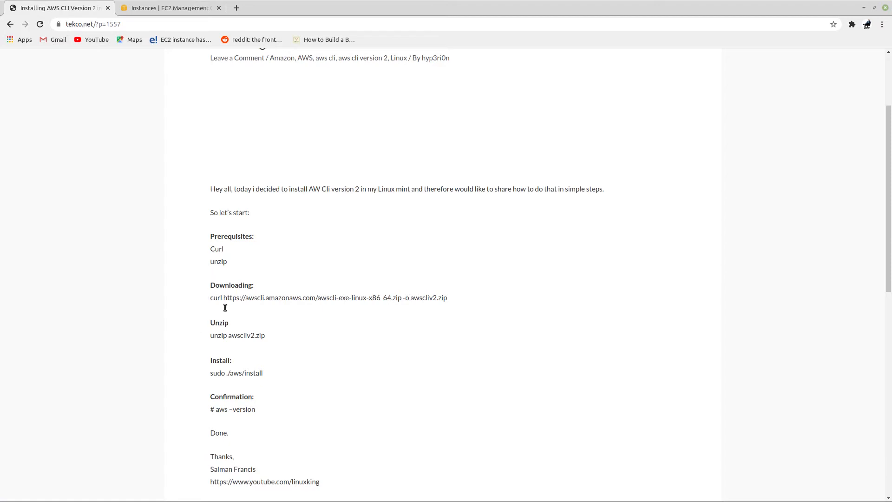
mouse_move(230, 274)
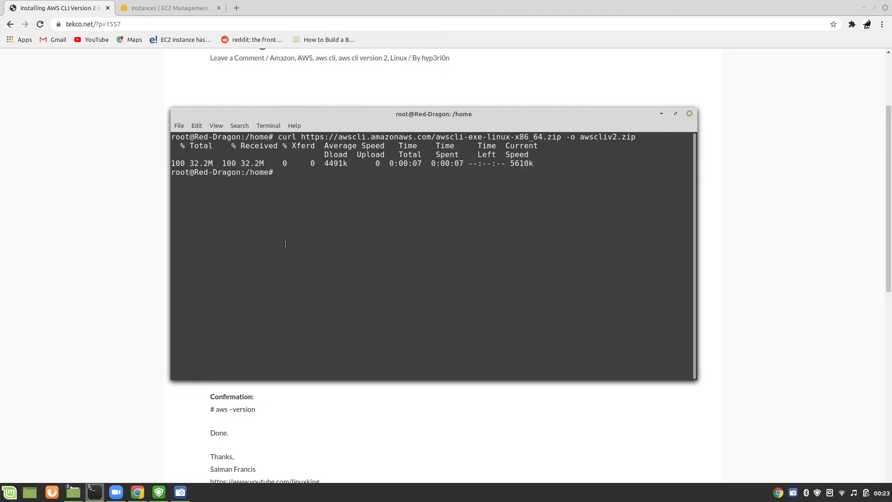
- Run 'unzip awscliv2.zip' to extract the aws folder
text(u)
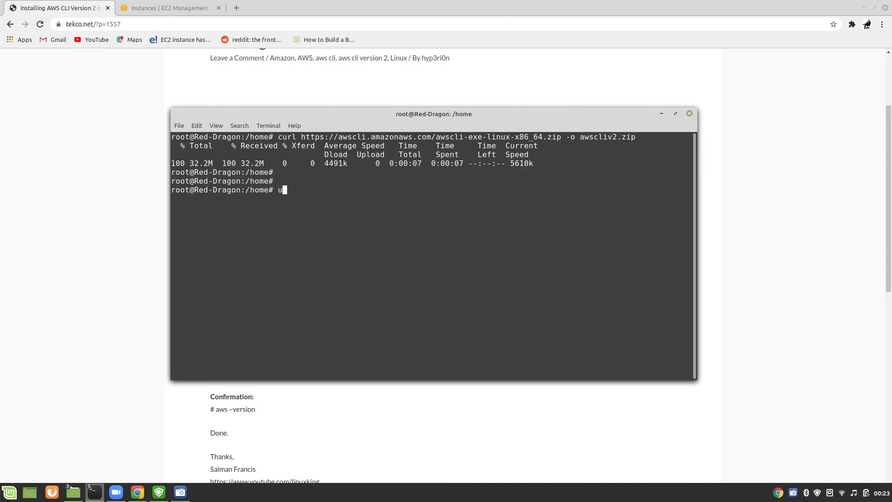
text(nzip)
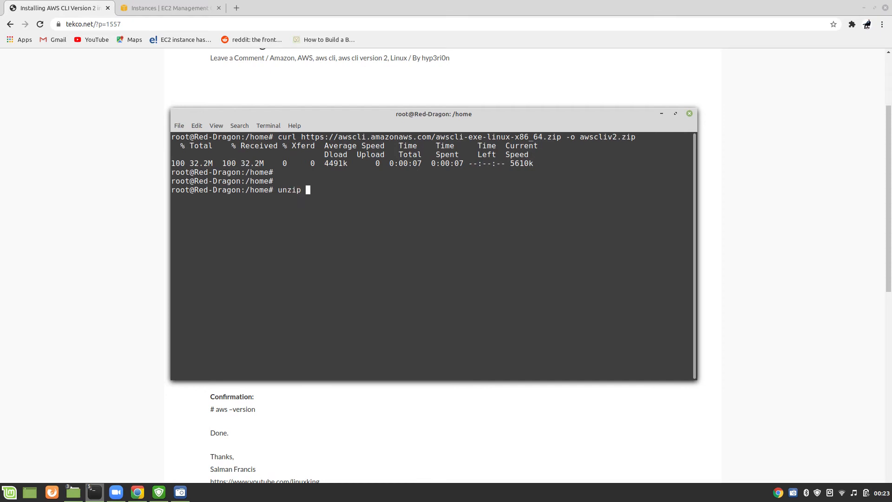
text(awscliv2.zip)
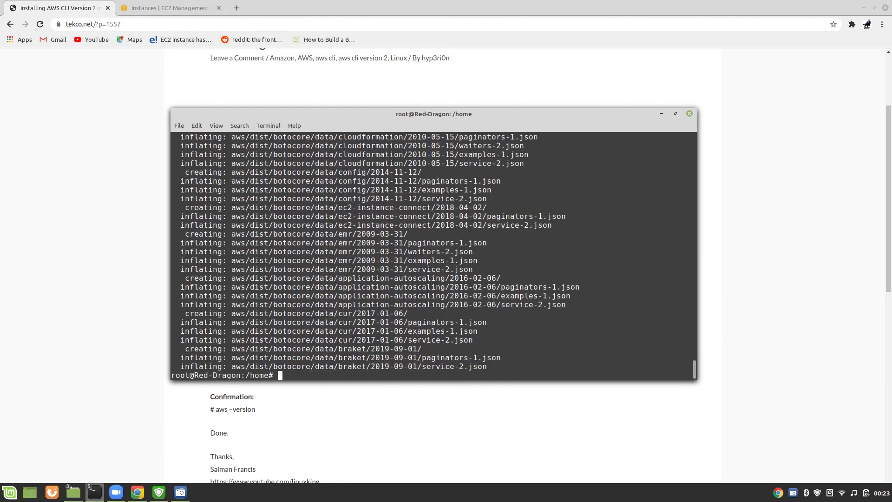
- Enter the aws folder and run ./install to install AWS CLI to /usr/local/bin/aws
text(cd)
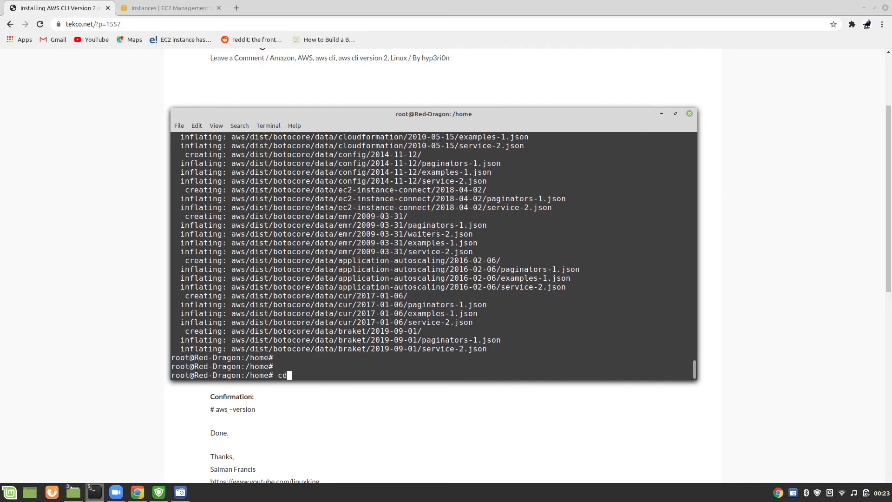
text(aws)
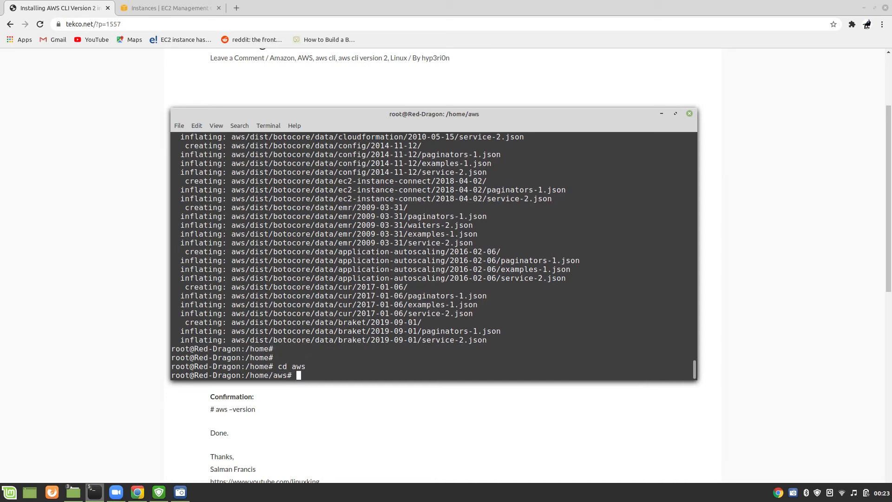
text(./)
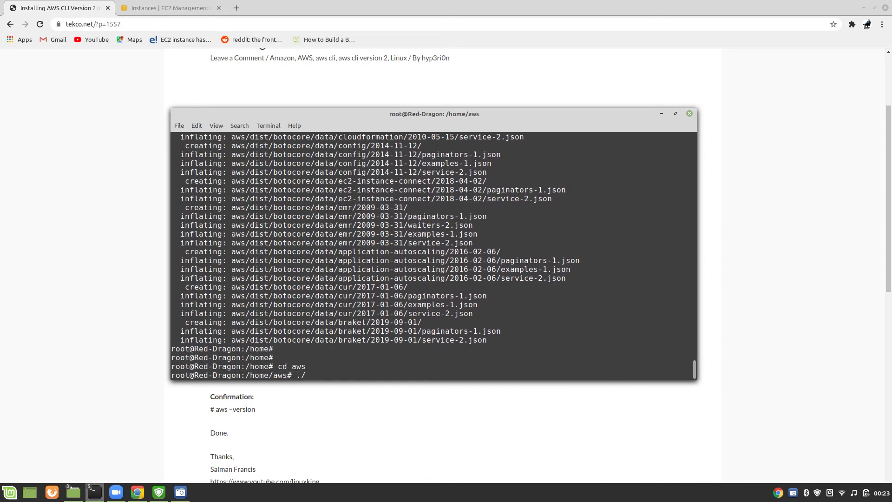
text(install)
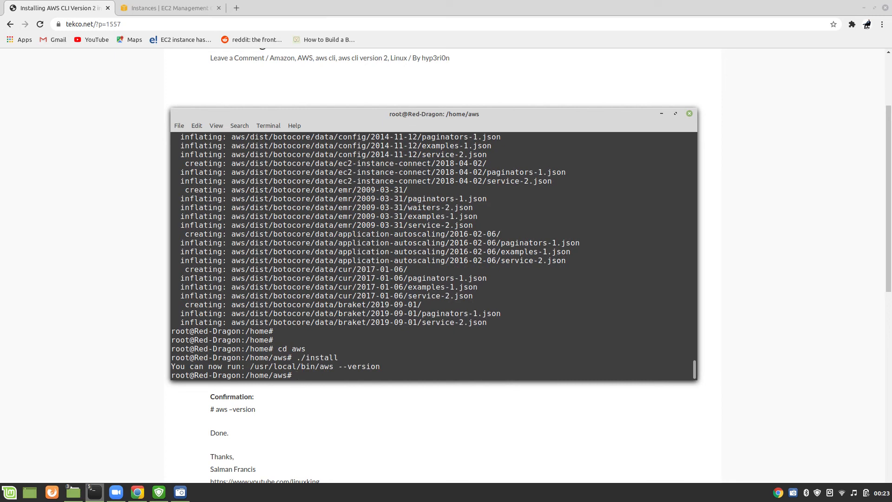
- Run 'aws --version' to confirm aws-cli/2.0.52, then return to the EC2 Instances tab
text(aws --version)
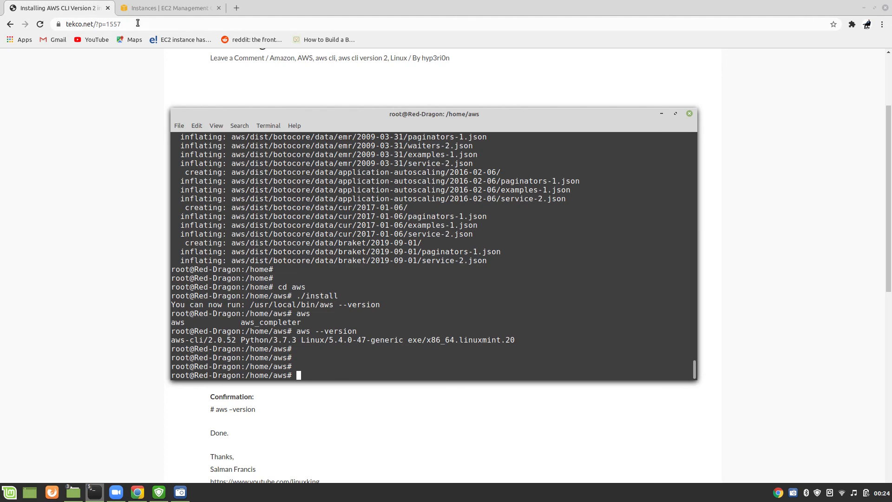
click(168, 7)
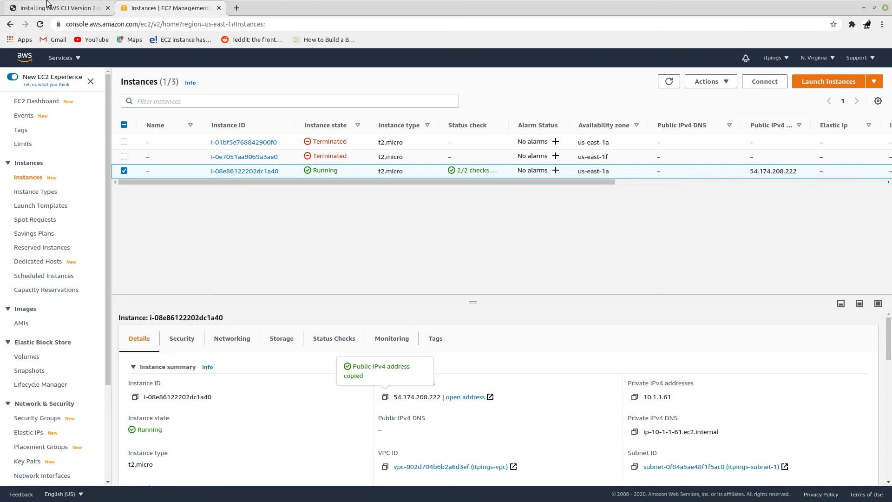
- Switch back to the 'Installing AWS CLI Version 2' tutorial tab
click(56, 7)
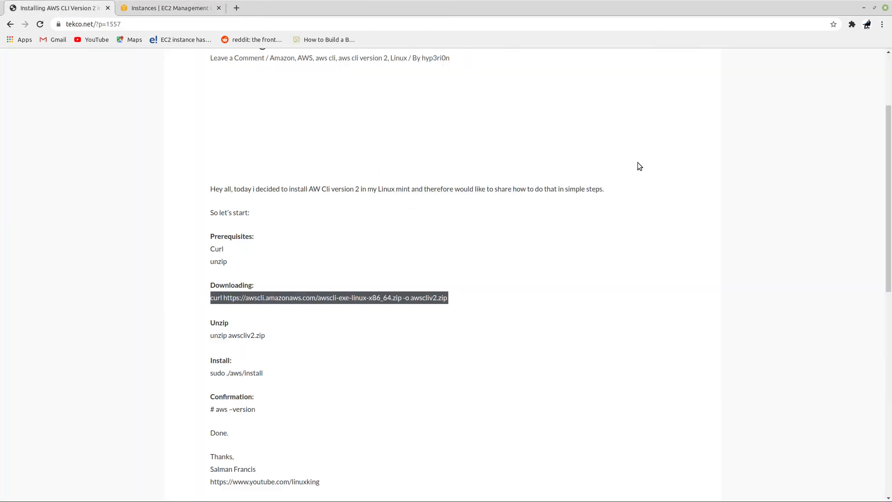
mouse_move(590, 350)
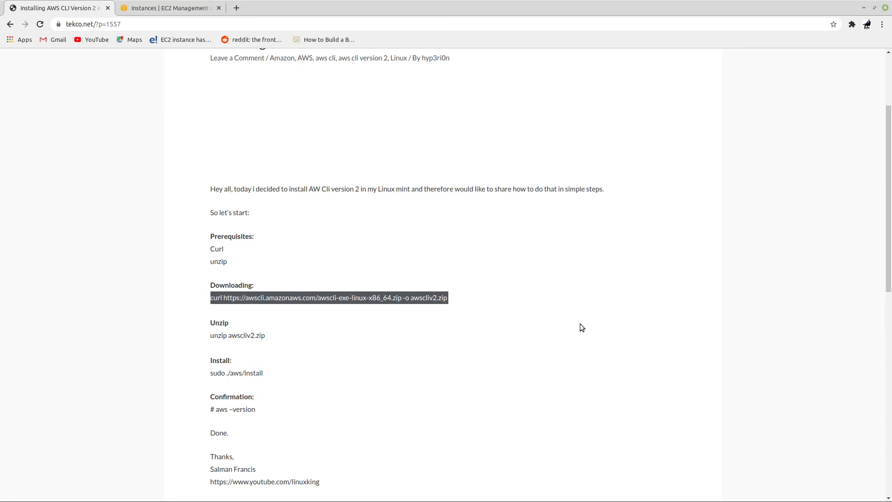
mouse_move(863, 11)
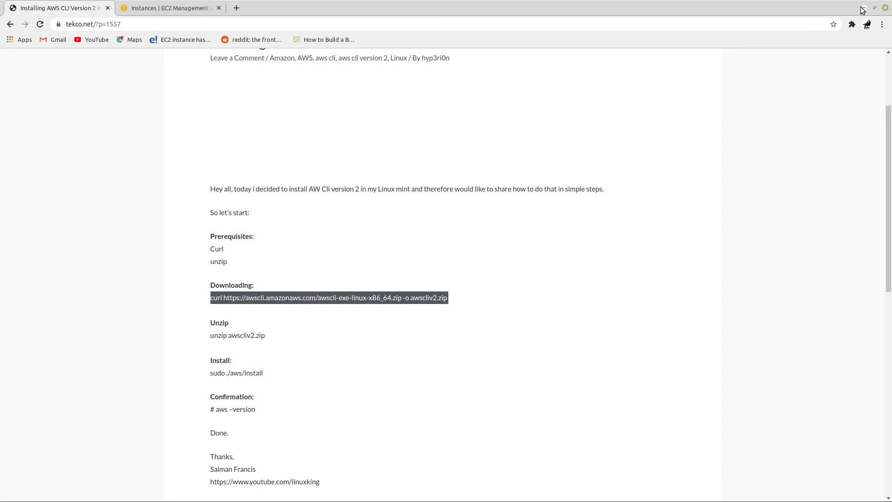